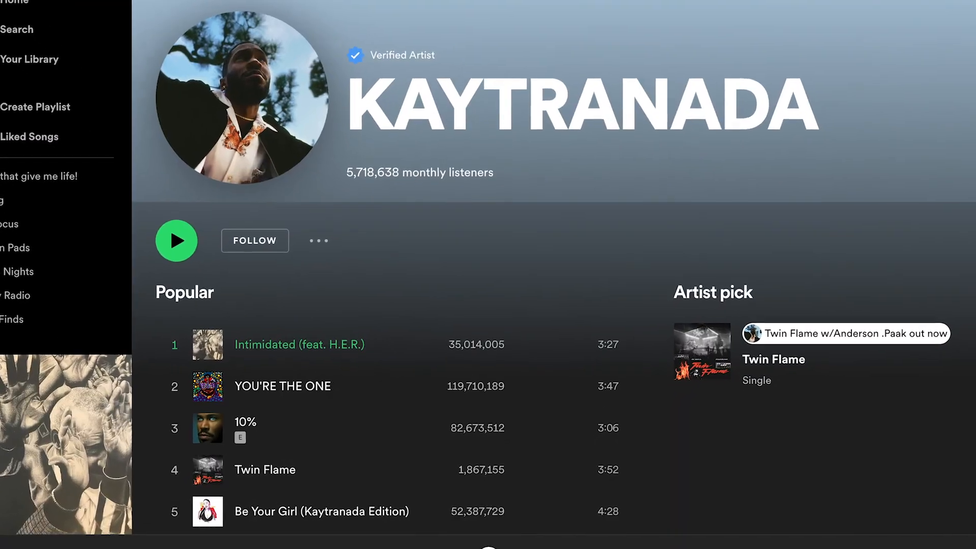
Scroll down the arrangement to reveal the drum, bass, piano loop and Serum tracks.
scroll(down, 3)
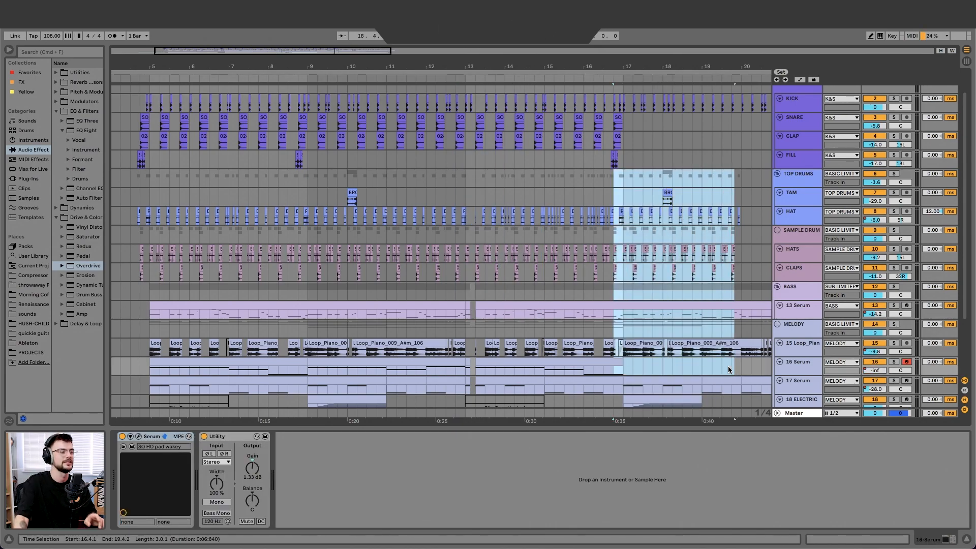
mouse_move(350, 240)
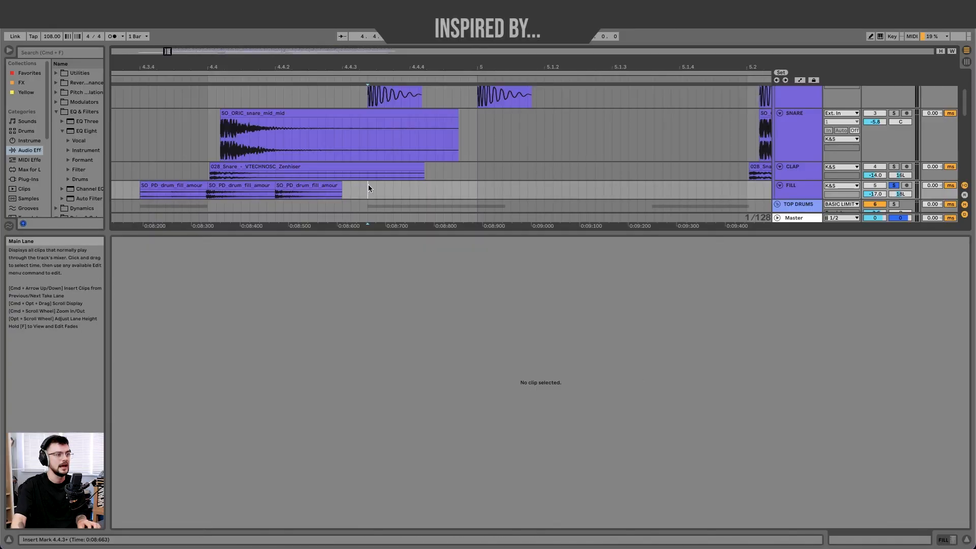
click(305, 190)
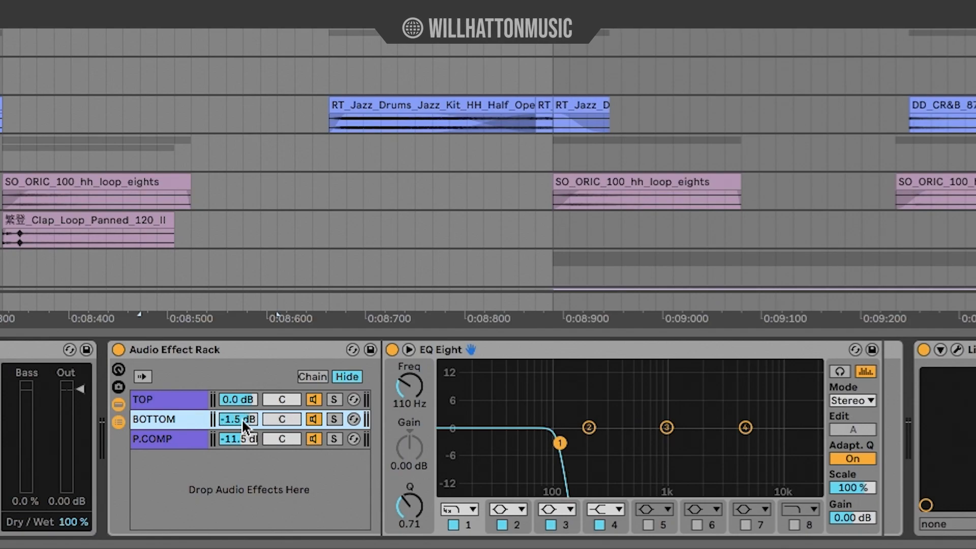
Bring up the drum group's Audio Effect Rack with TOP, BOTTOM and P.COMP chains.
click(168, 399)
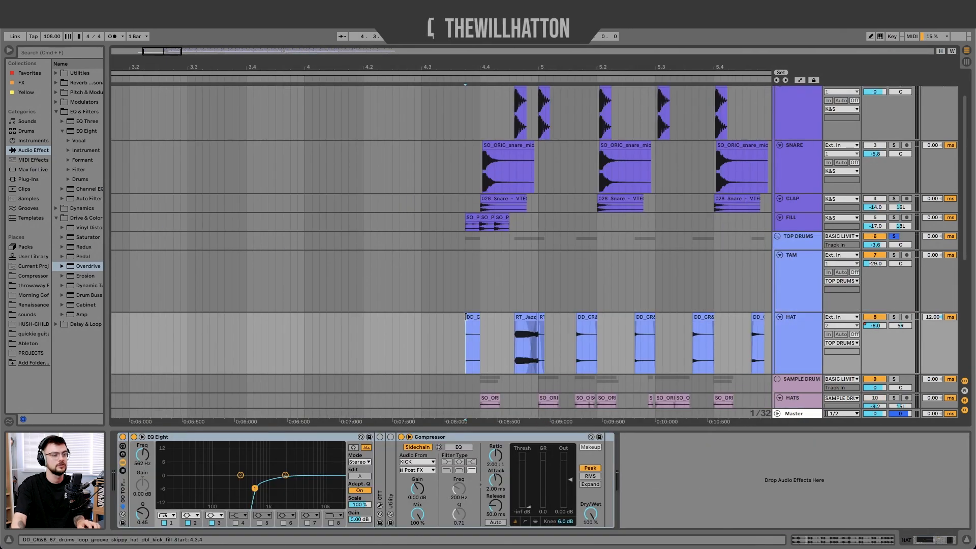
Select the HAT track to show its EQ Eight low cut and KICK-sidechained Compressor.
click(292, 342)
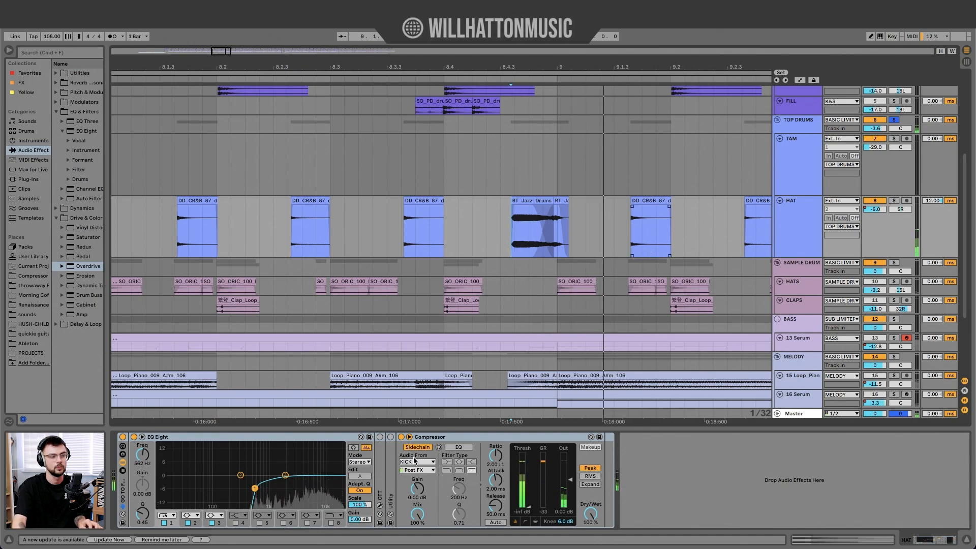
Select the CLAPS track to show its 4.35 kHz EQ Eight dip and sidechain Compressor.
click(402, 437)
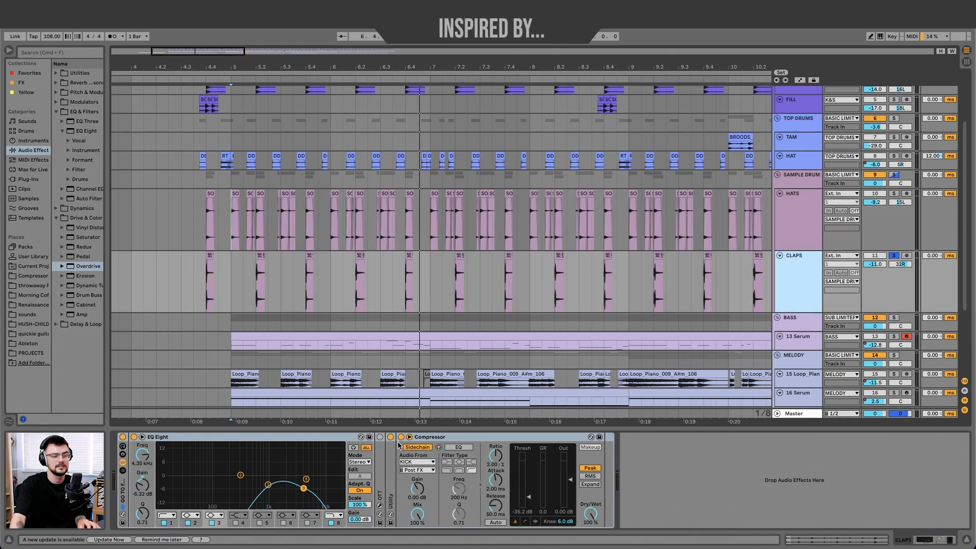
click(230, 277)
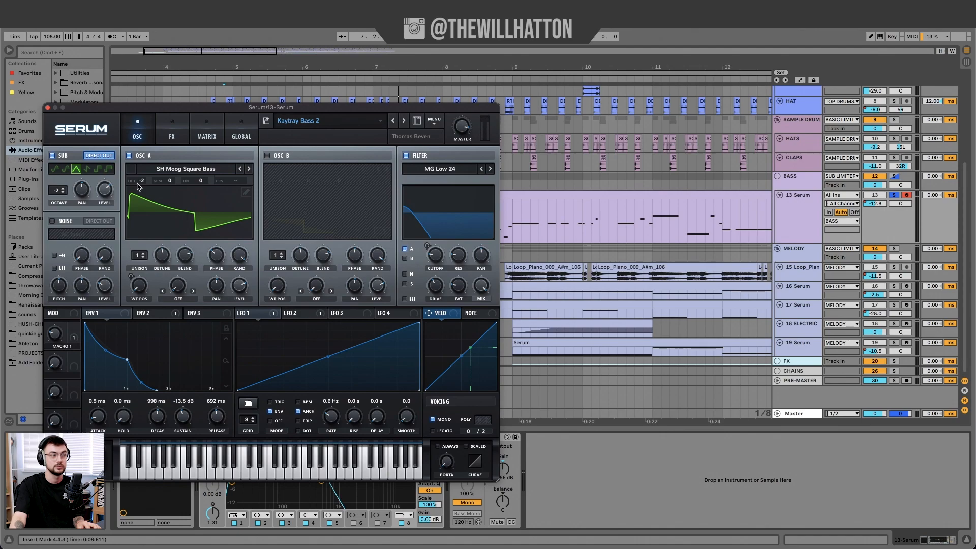
mouse_move(99, 322)
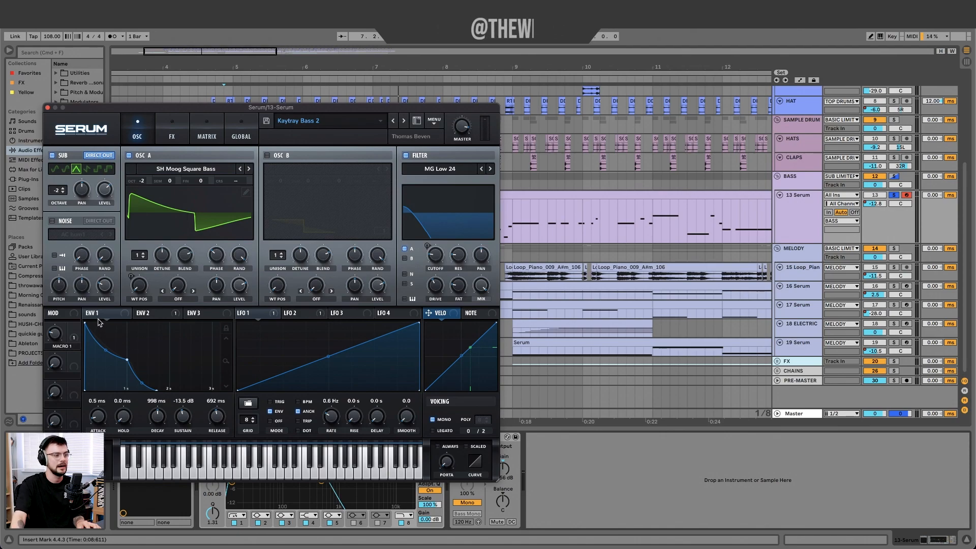
View Serum's ENV 2 for Kaytray Bass 2: 1.1 s decay, about 42% sustain.
click(148, 313)
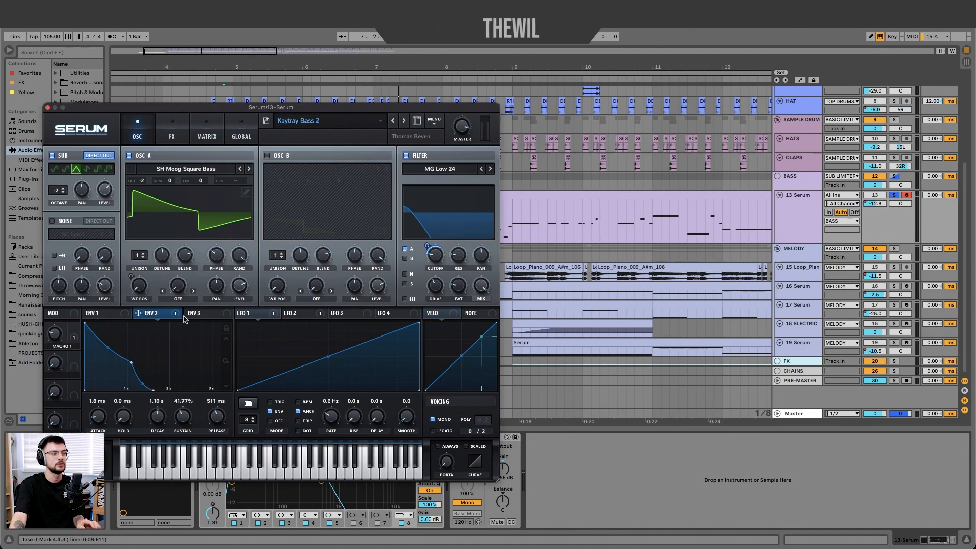
mouse_move(149, 313)
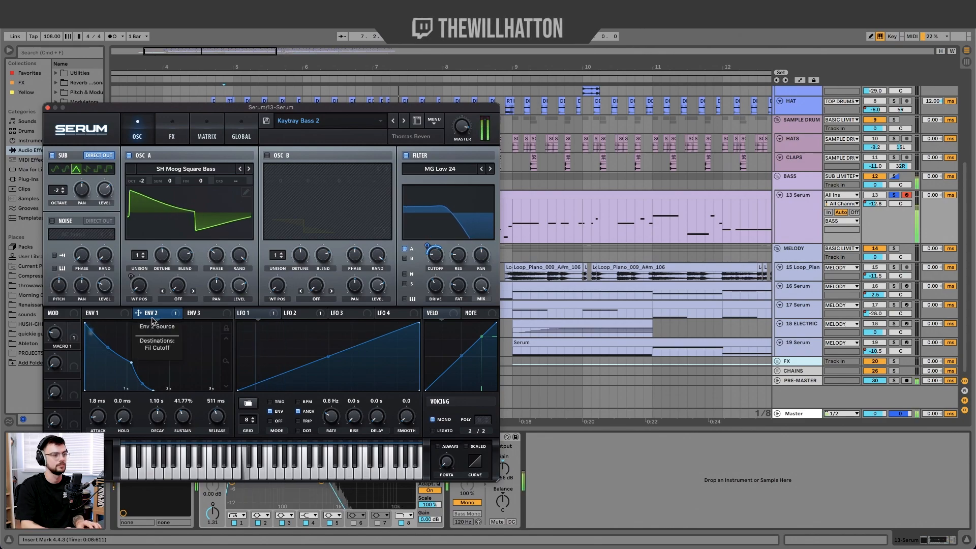
Show Serum's FX page with the Tube distortion and MG Low 18 filter modules.
click(171, 124)
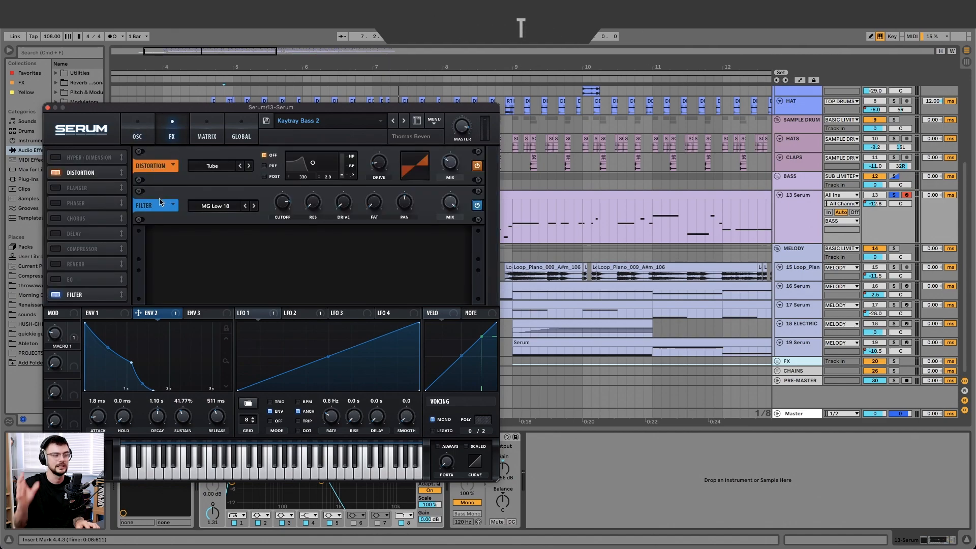
click(55, 107)
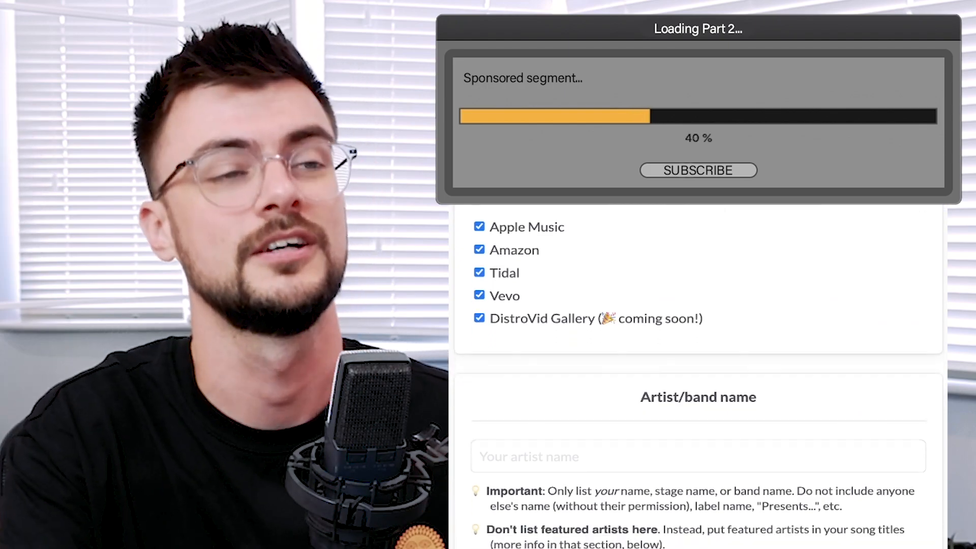
scroll(down, 3)
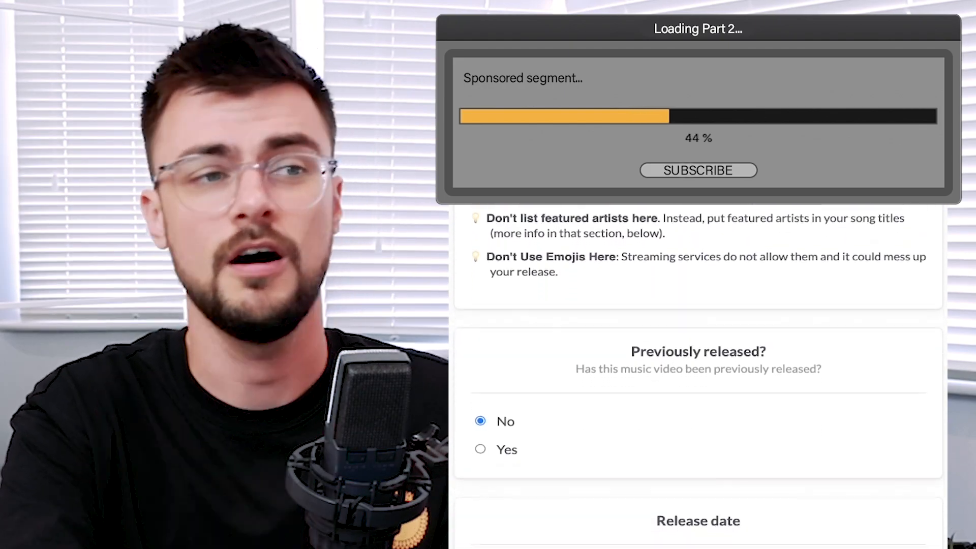
scroll(down, 3)
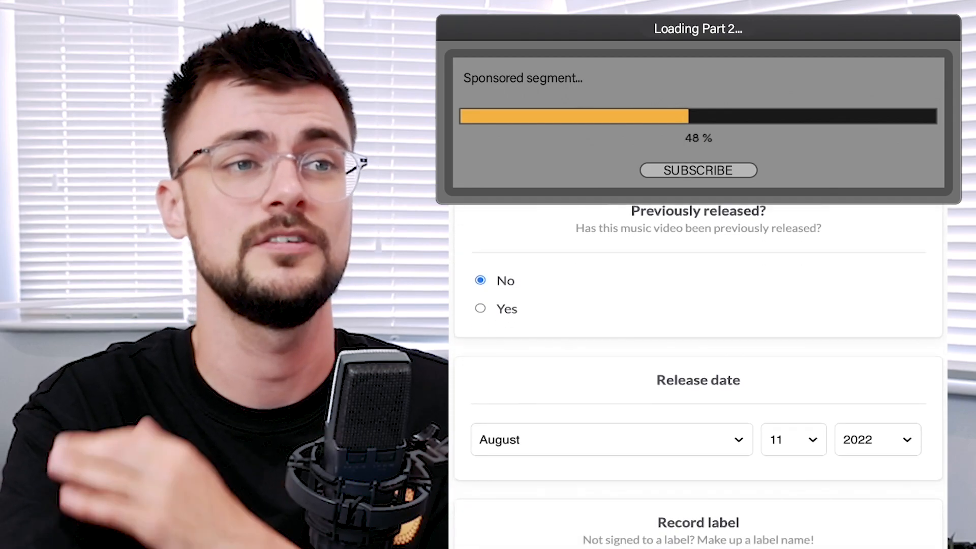
scroll(down, 3)
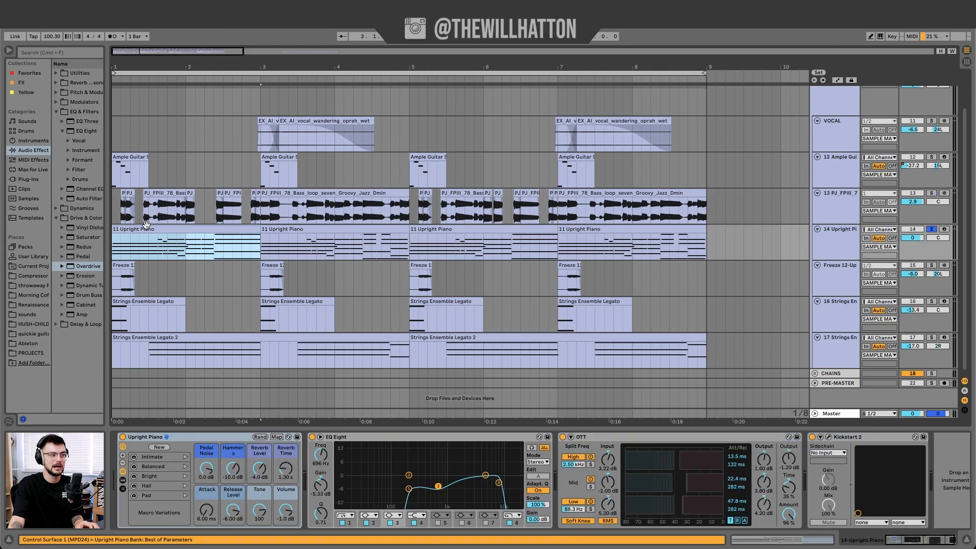
Open the 11 Upright Piano clip to view its EQ Eight, OTT and Kickstart 2 chain.
double_click(174, 242)
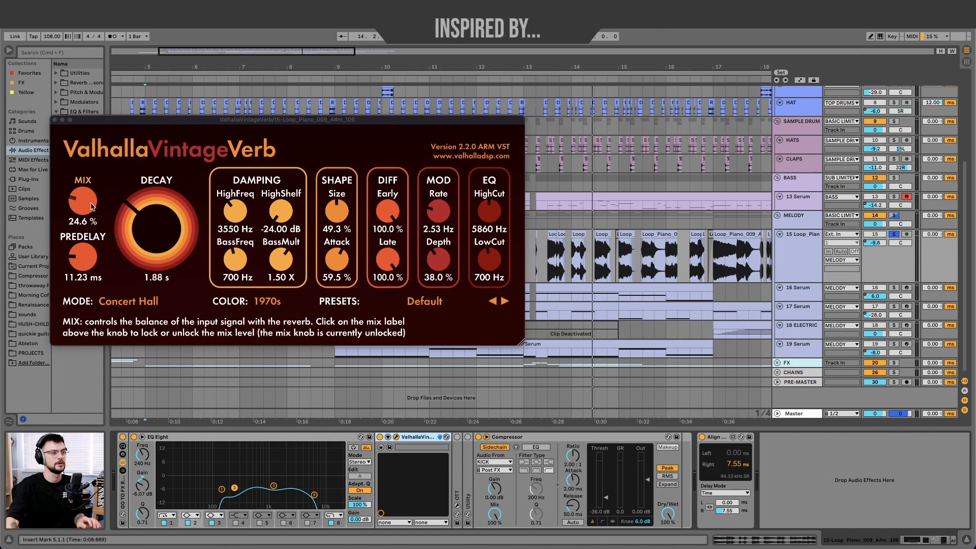
mouse_move(338, 216)
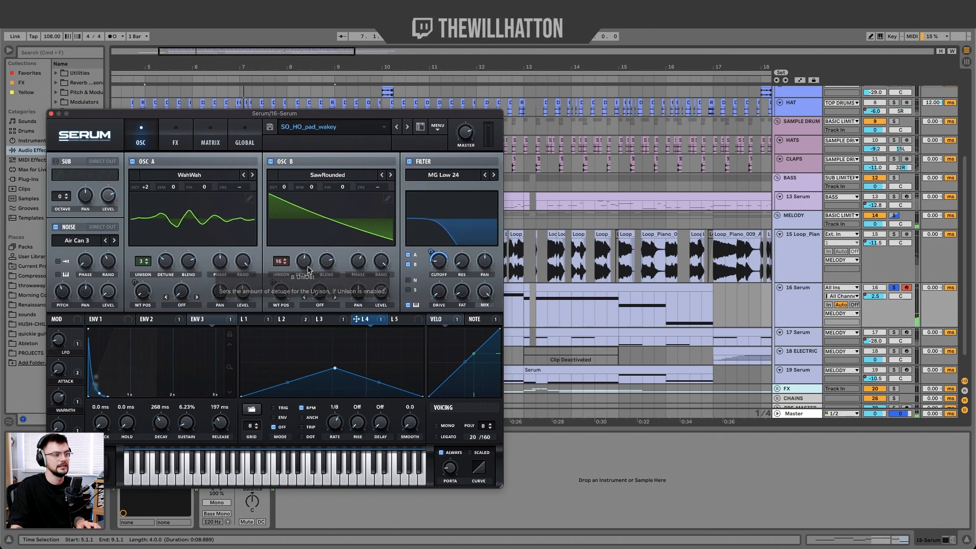
Raise the pad's Serum OSC B unison detune to 0.43.
drag(303, 260, 303, 249)
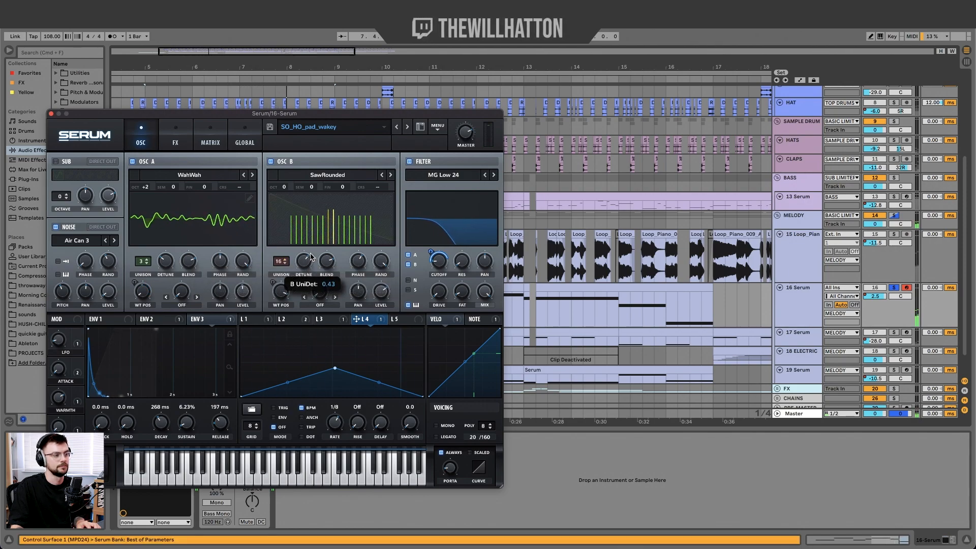